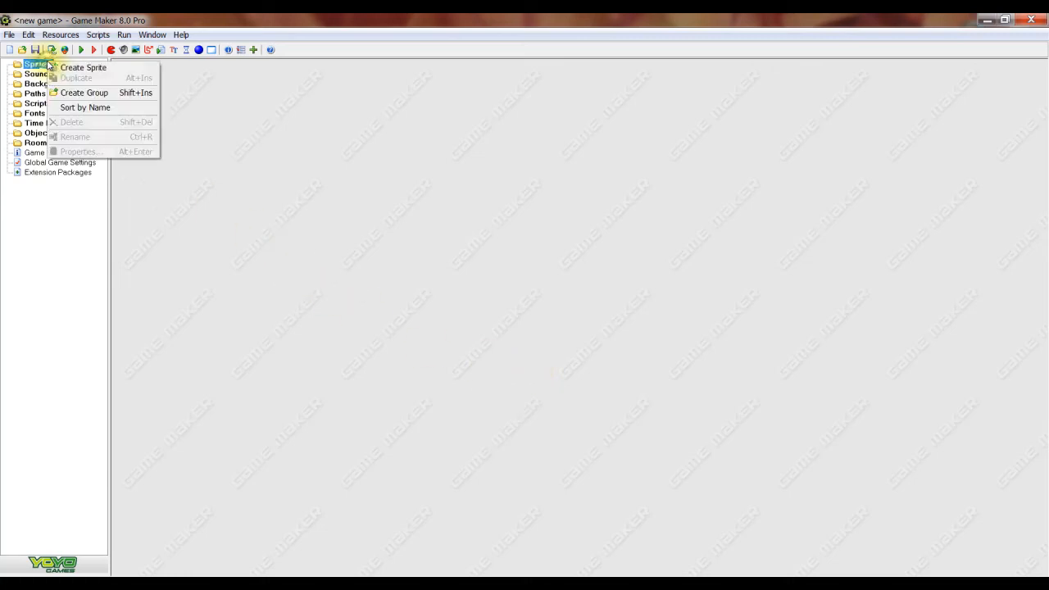
Create a sprite named spr_player and bring it into the sprite editor.
left_click(82, 68)
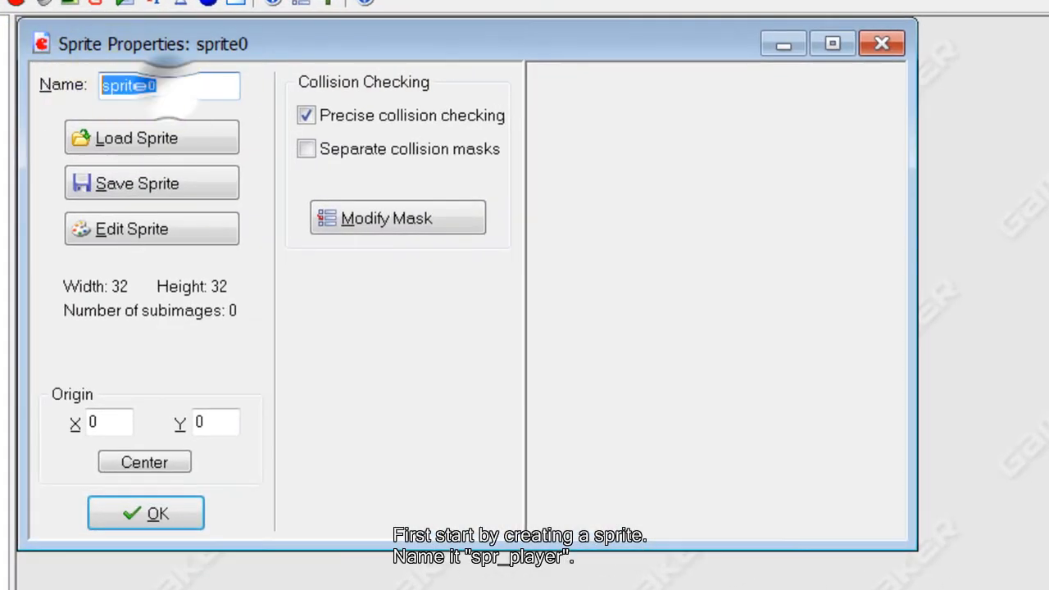
type("spr_pla")
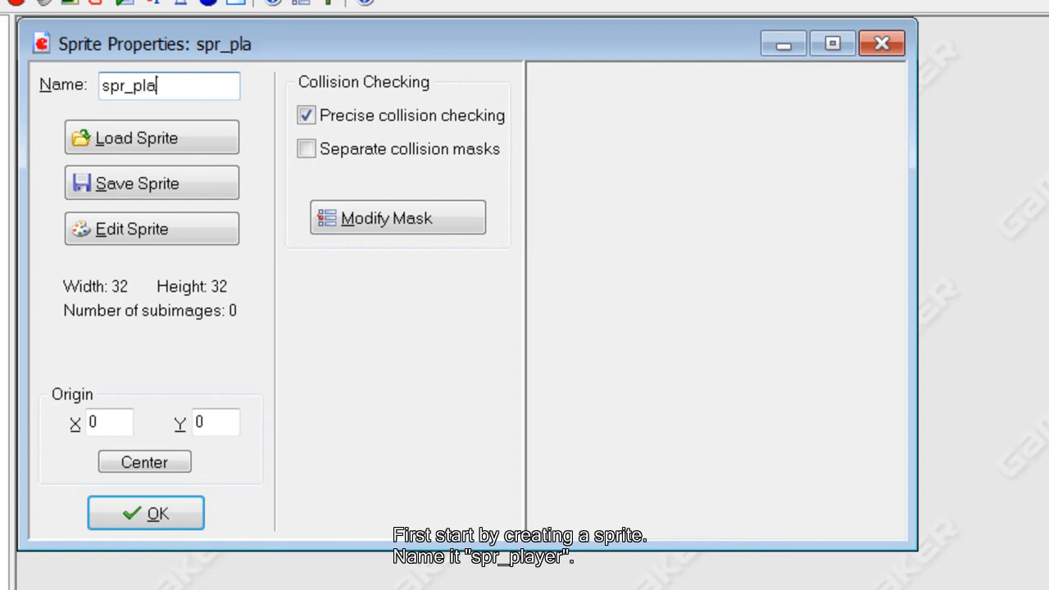
left_click(150, 230)
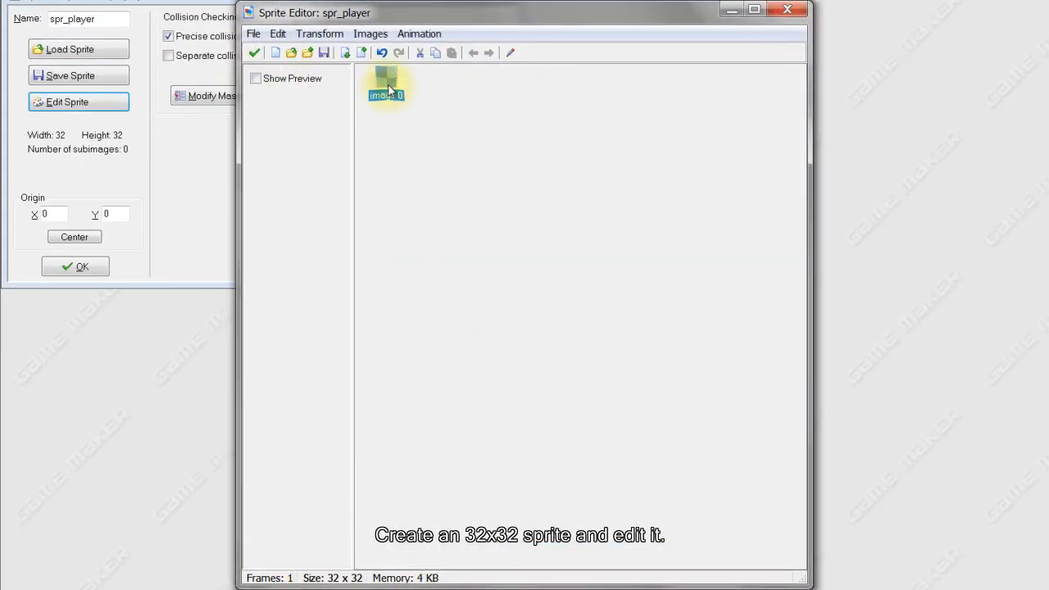
Fill the 32x32 player image with a grey gradient and keep it.
double_click(385, 85)
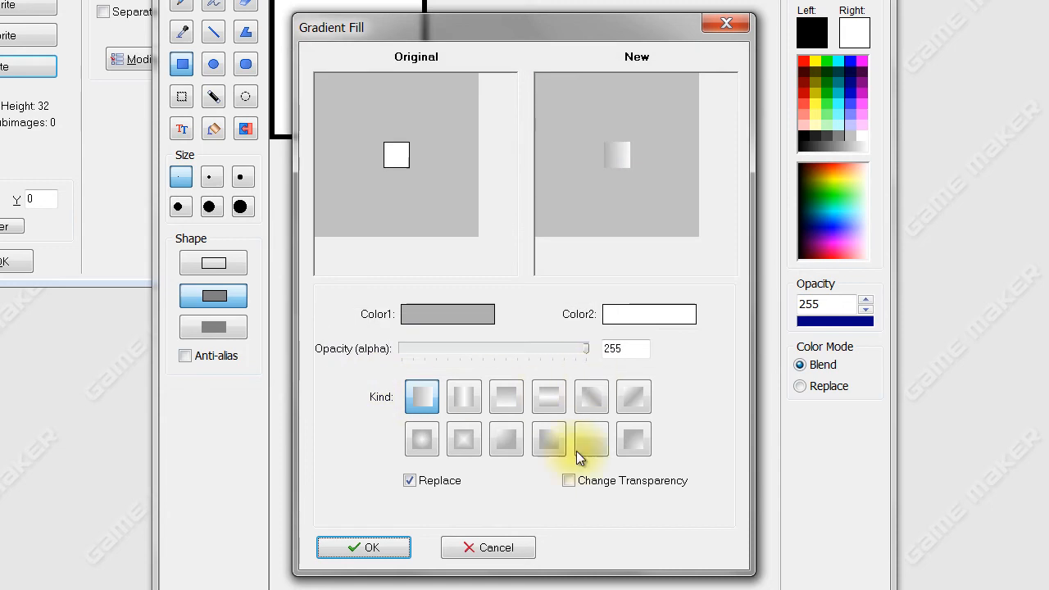
left_click(504, 394)
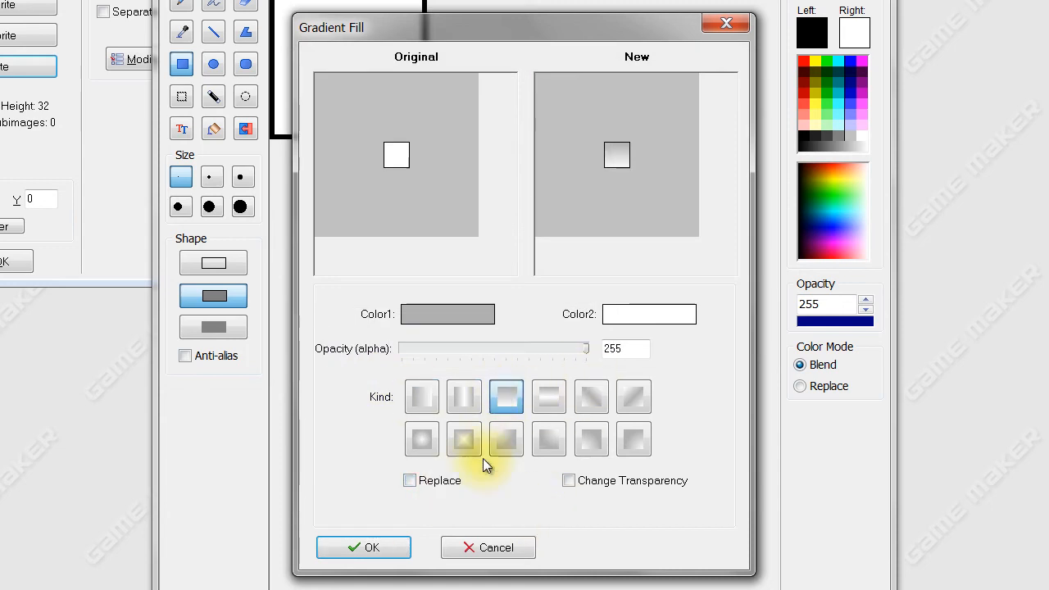
left_click(364, 548)
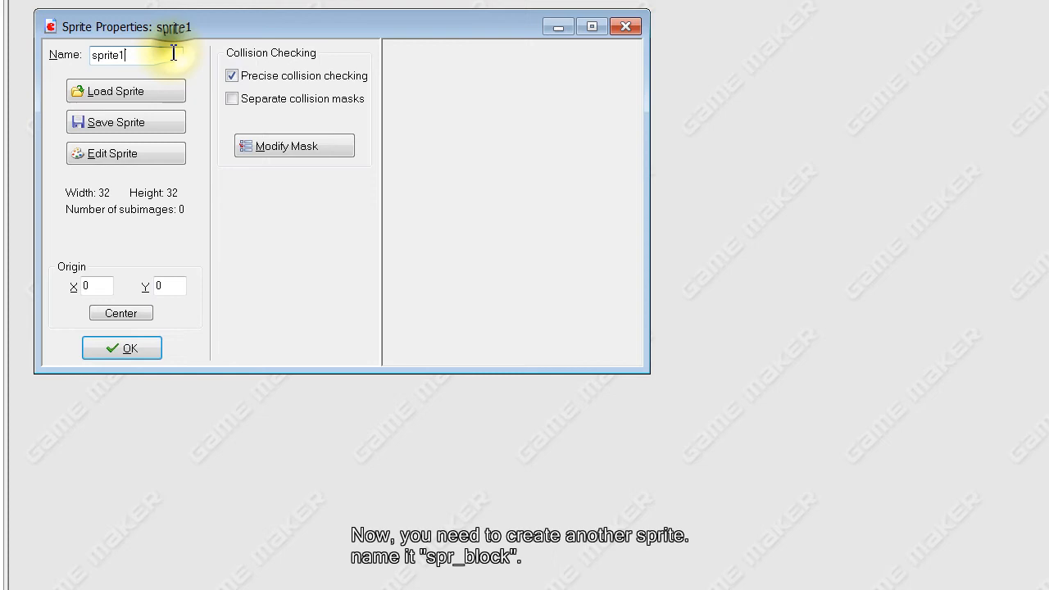
Name the second sprite spr_block and add a blank 32x32 image to it.
type("spr_blo")
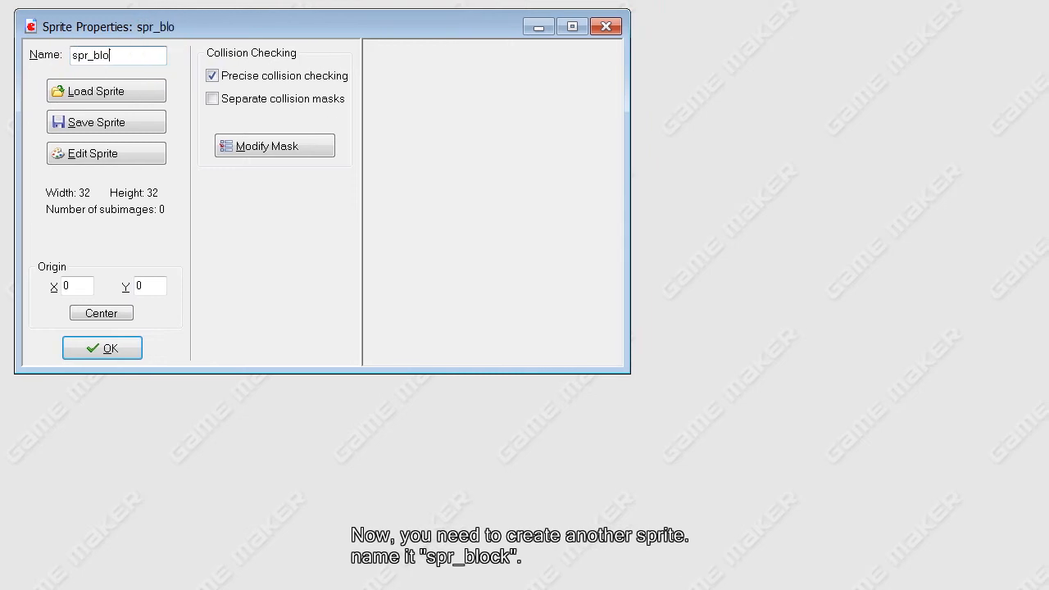
left_click(105, 153)
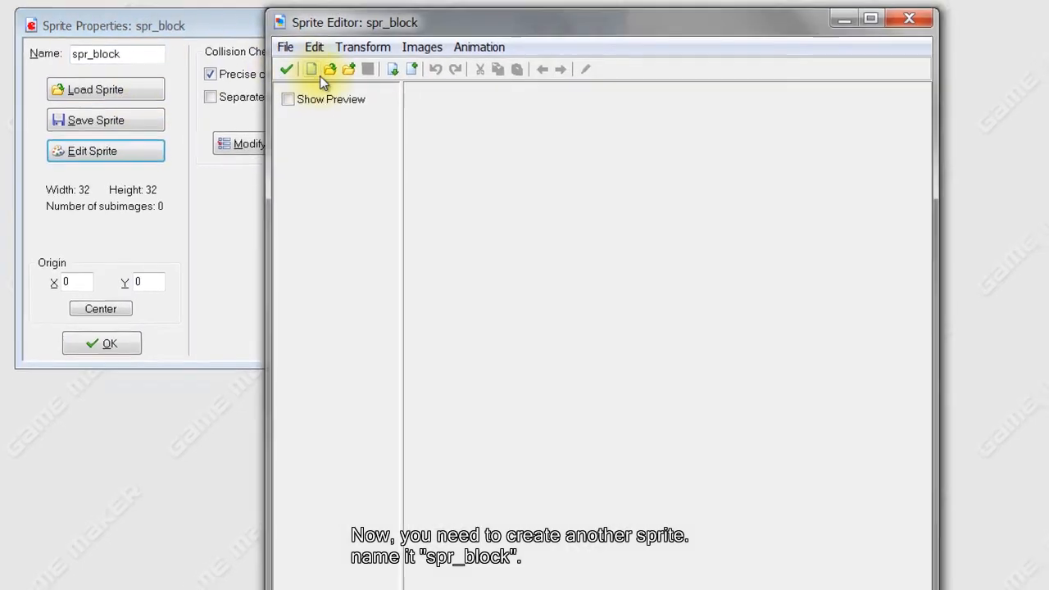
left_click(312, 69)
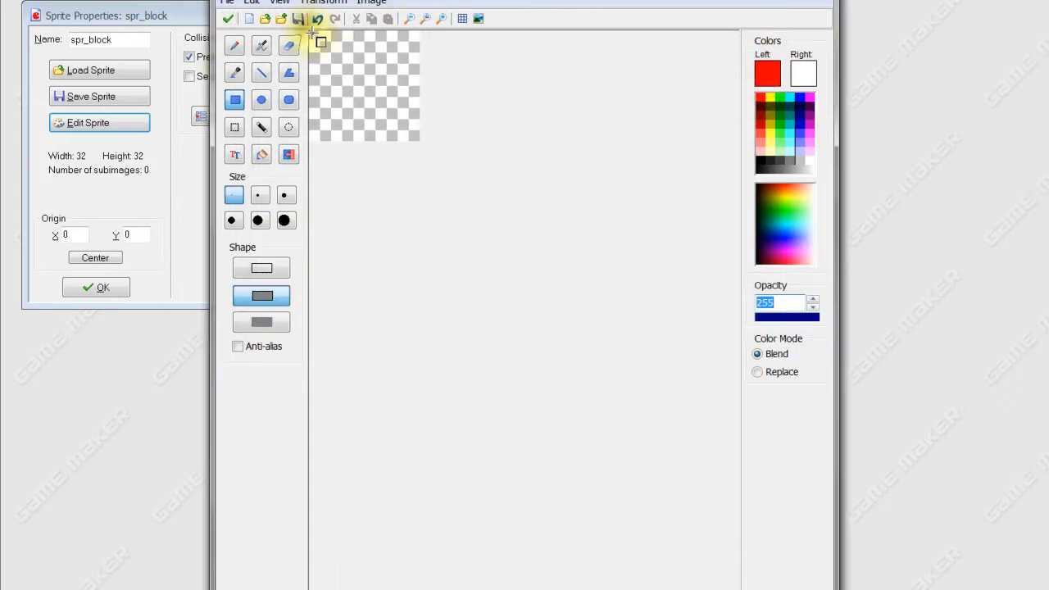
Fill the block image with a gradient whose first colour is red.
left_click(351, 43)
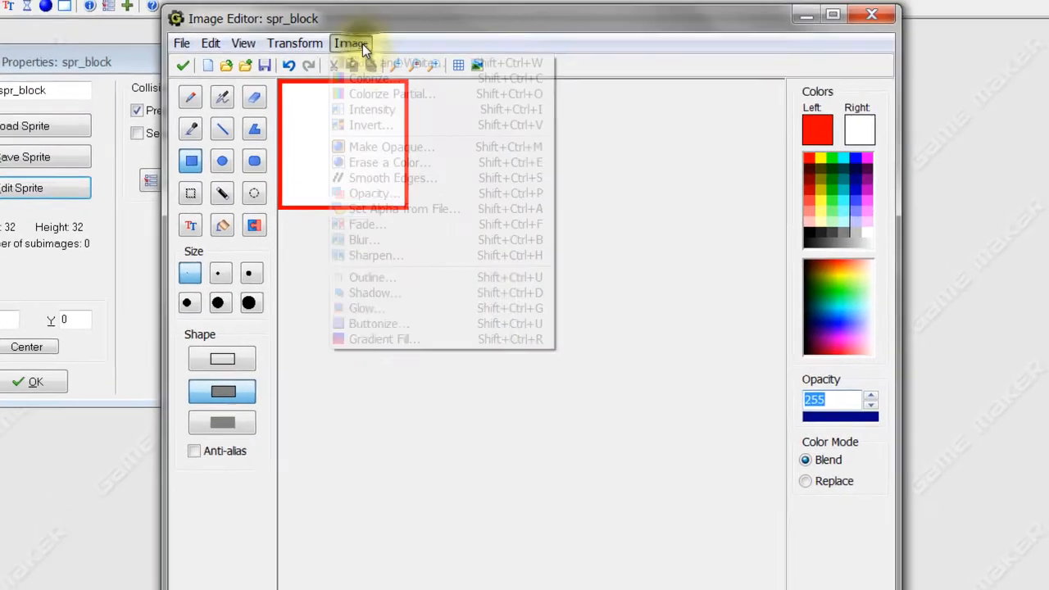
mouse_move(407, 343)
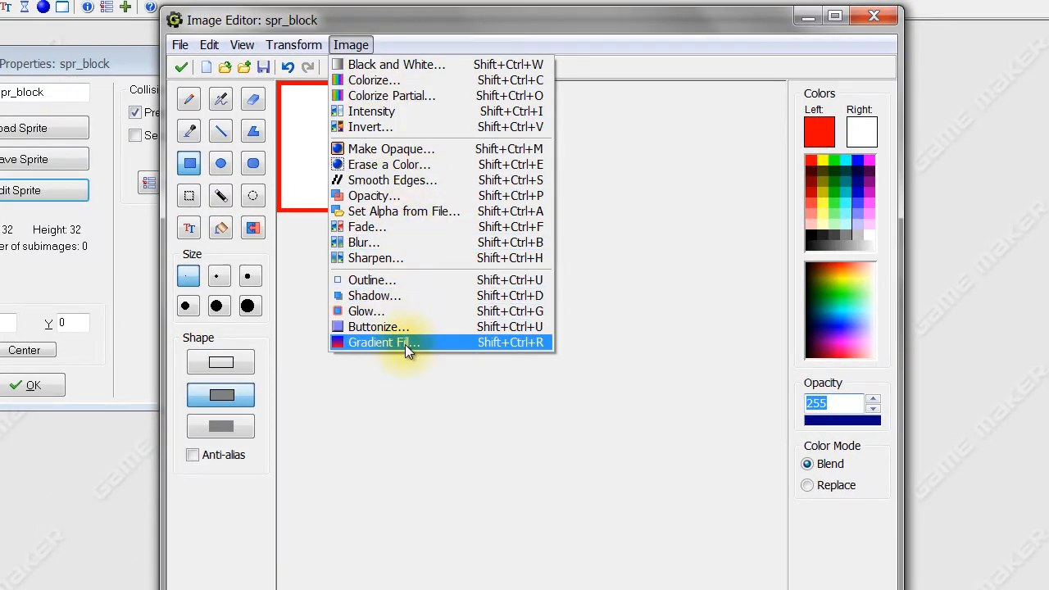
left_click(380, 343)
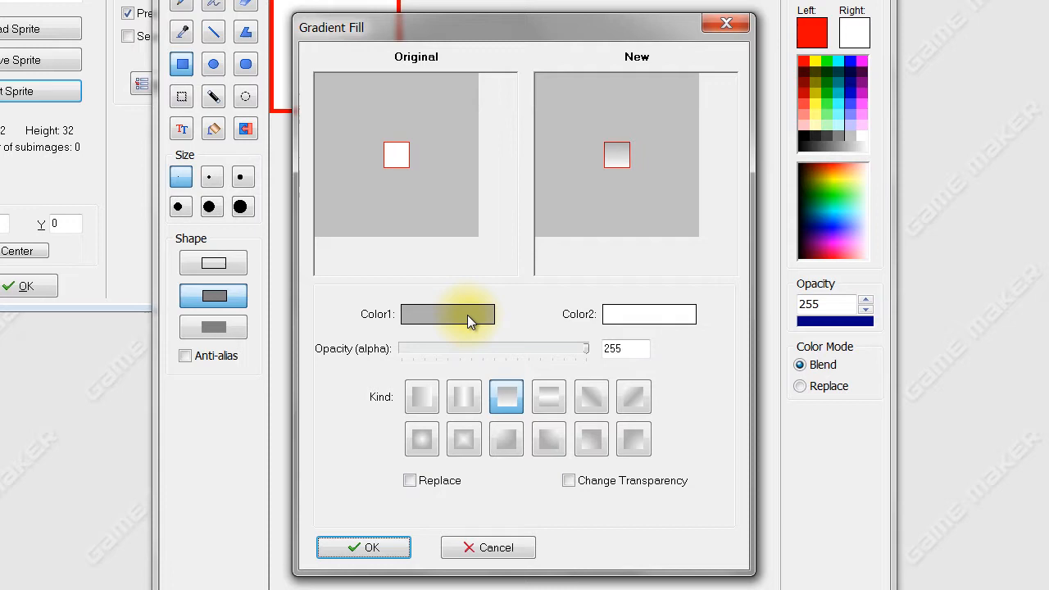
left_click(447, 315)
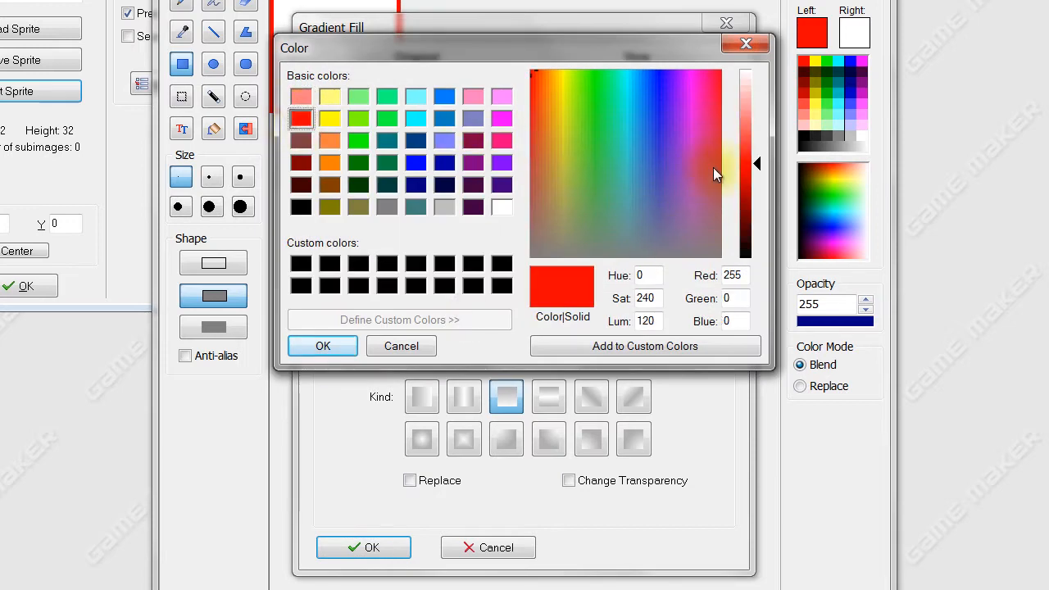
left_click(321, 344)
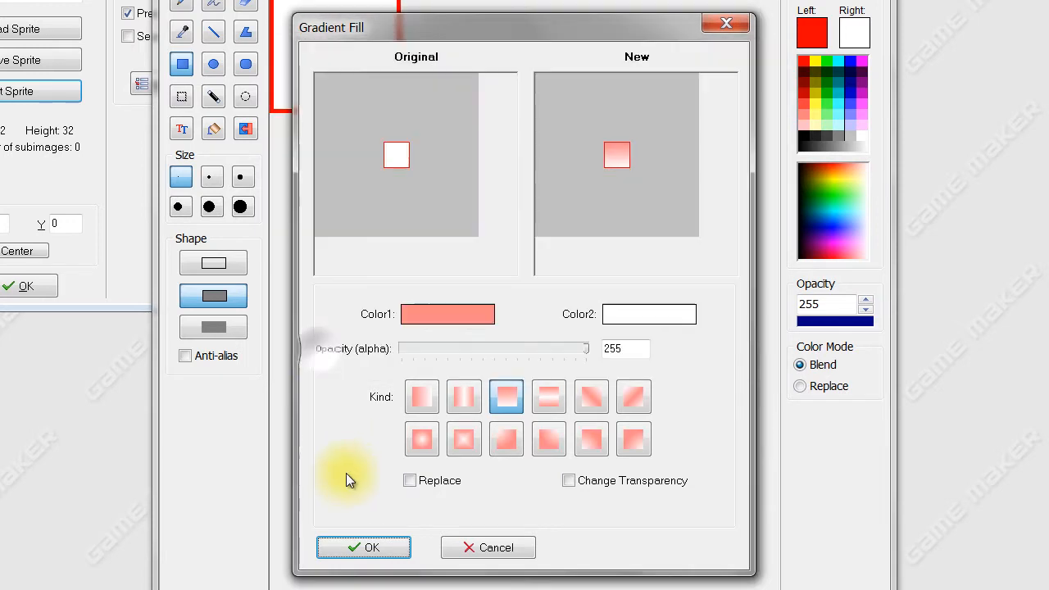
left_click(364, 548)
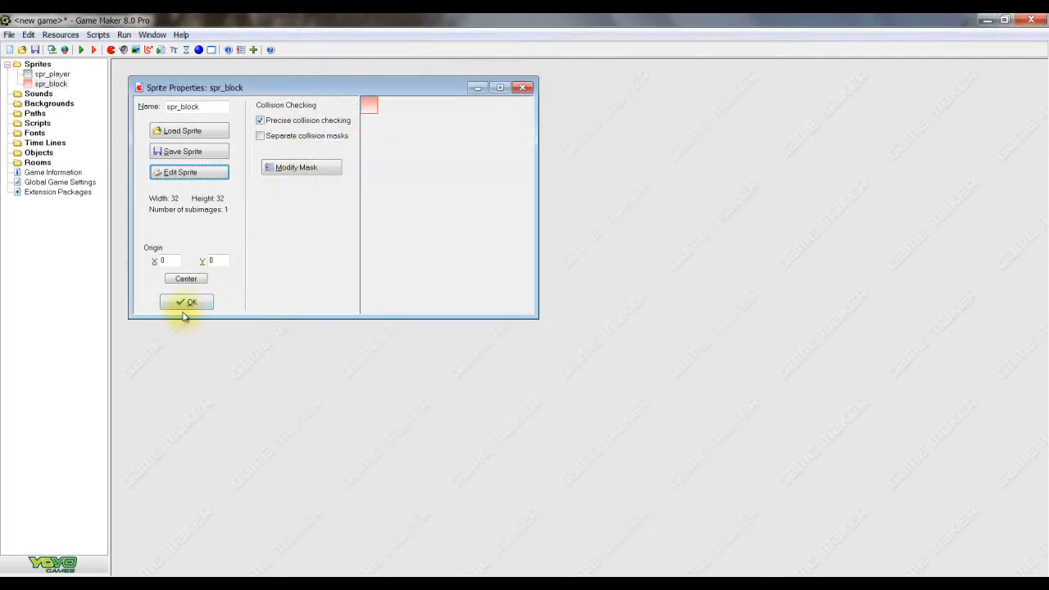
Confirm spr_block and create an object named obj_player.
left_click(187, 301)
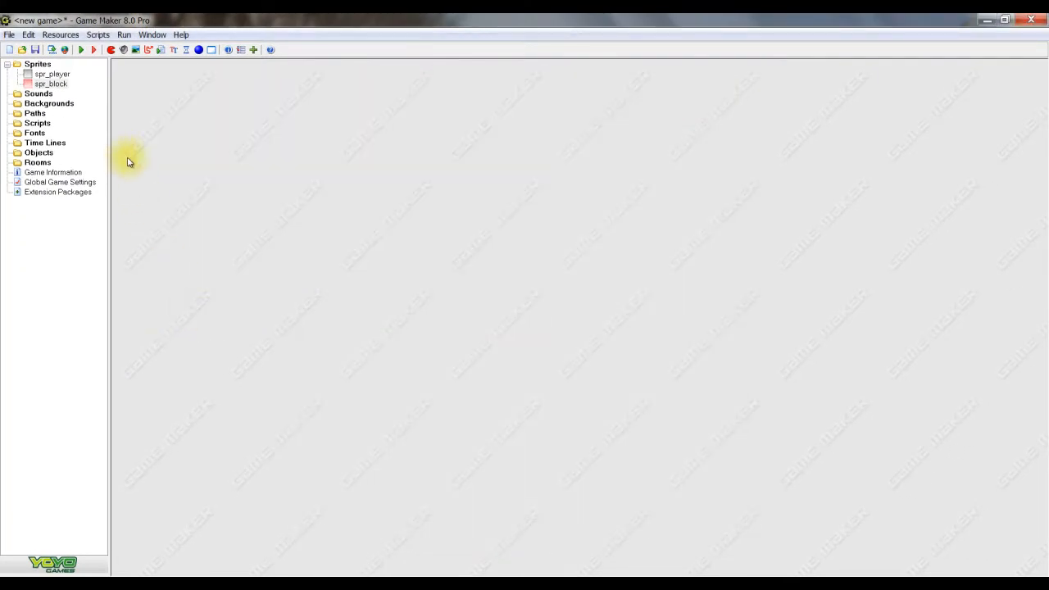
right_click(40, 152)
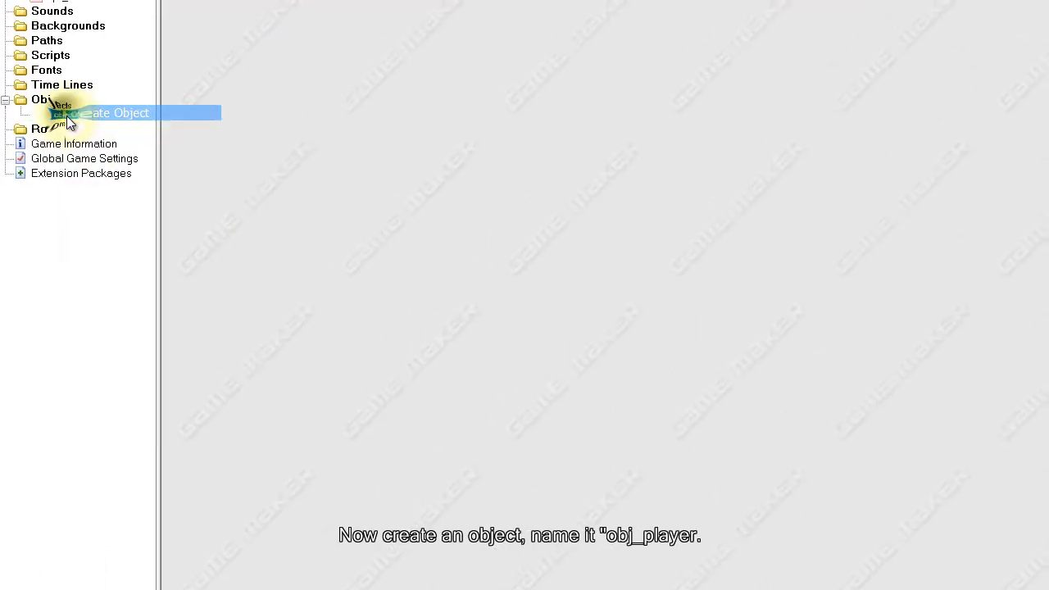
left_click(115, 112)
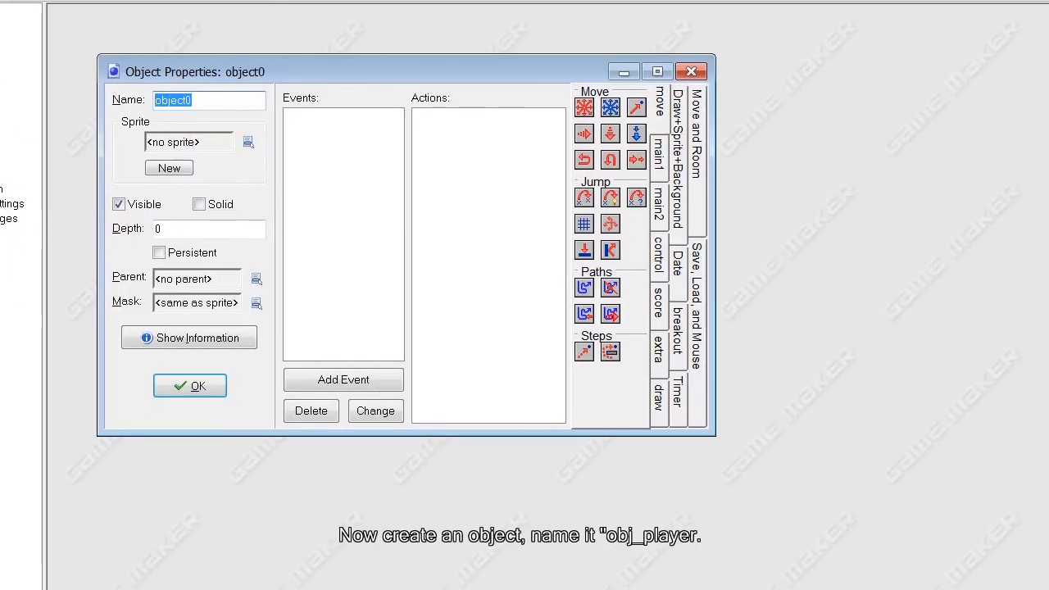
type("obj_player")
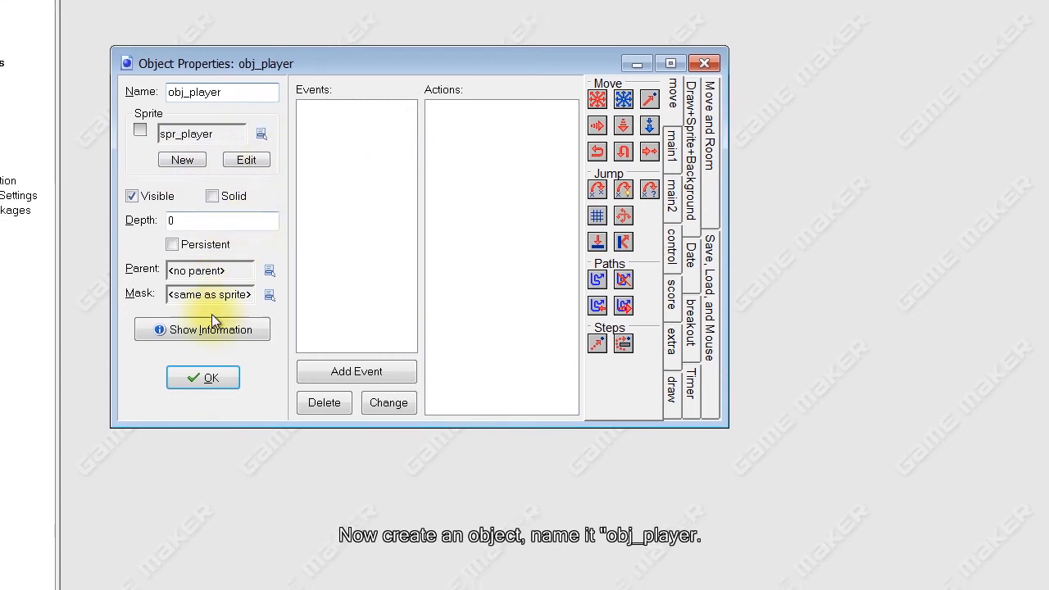
left_click(203, 377)
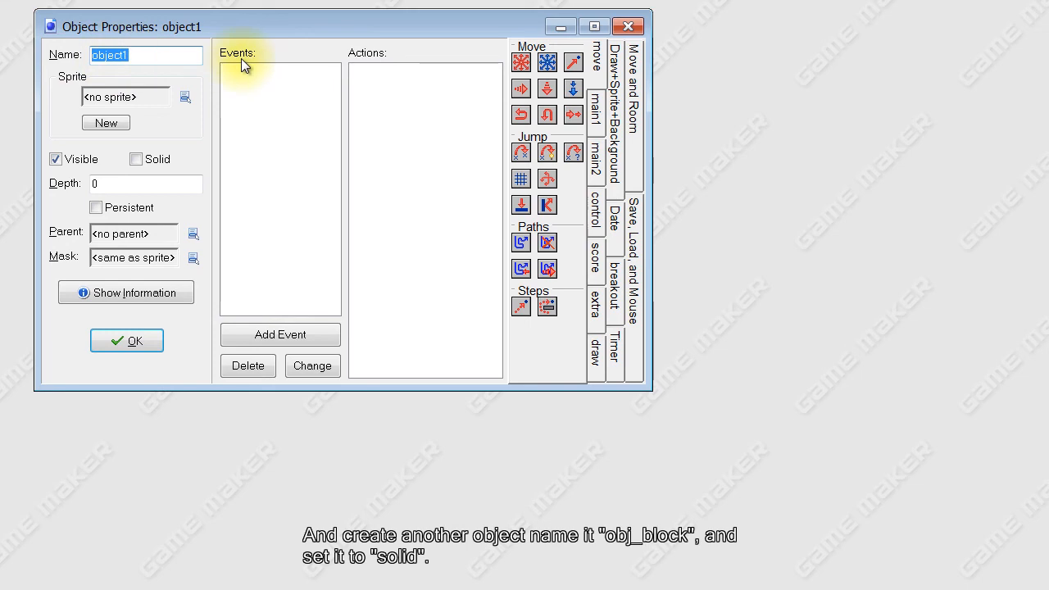
Create obj_block using the red block sprite, marked Solid.
type("obj_block")
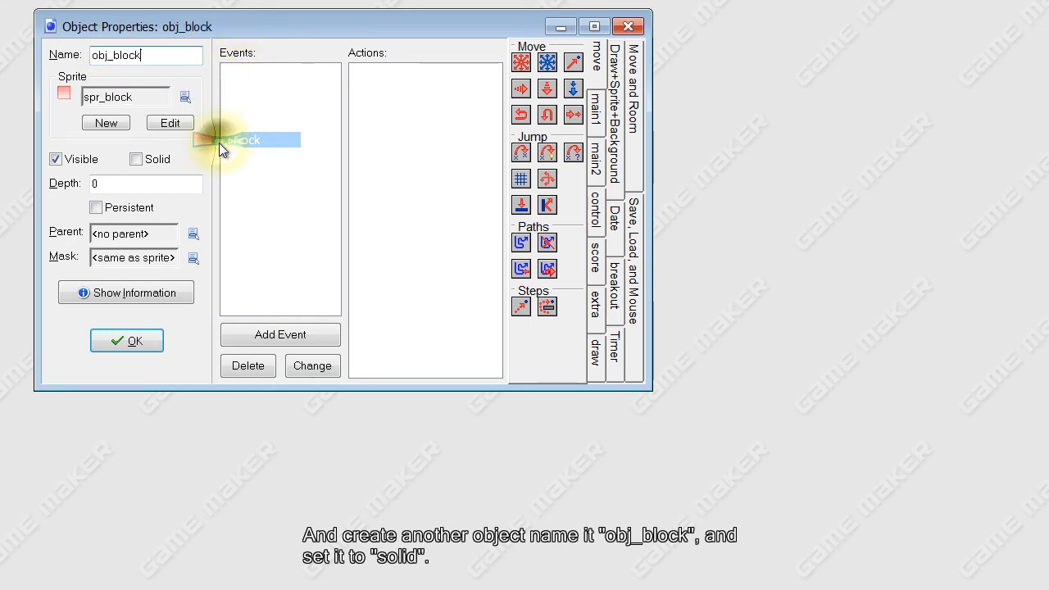
left_click(136, 159)
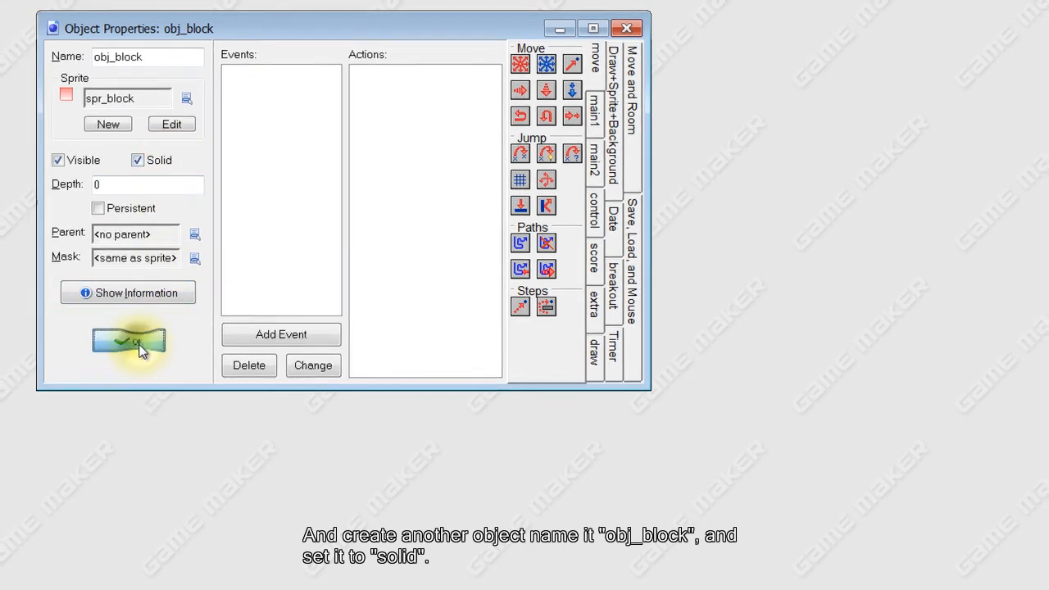
left_click(128, 340)
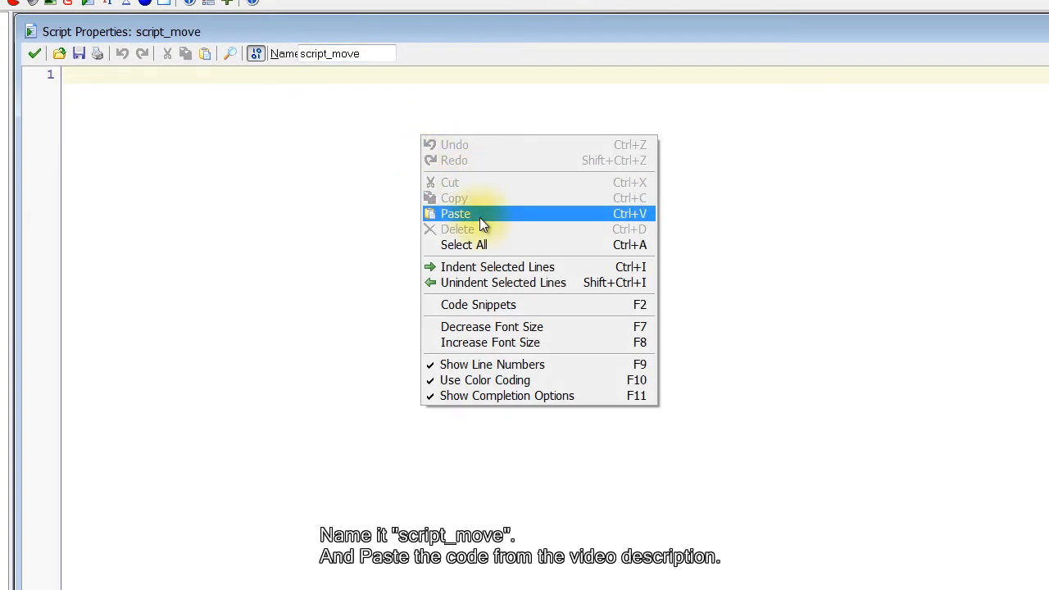
Paste the code into script_move and have obj_player's Step event call it with move_contact_solid(direction,12).
left_click(455, 213)
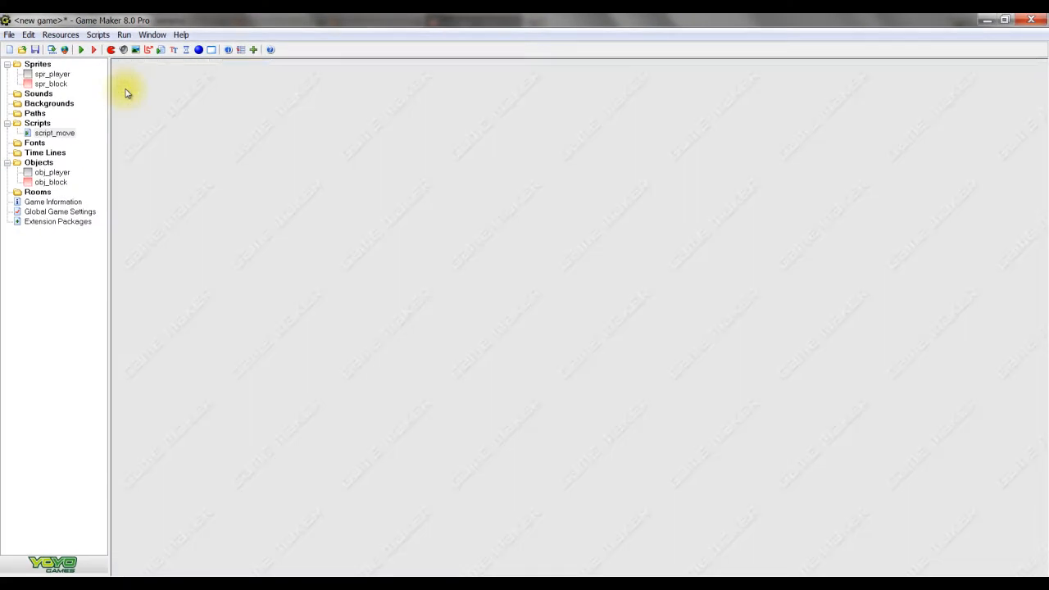
double_click(52, 172)
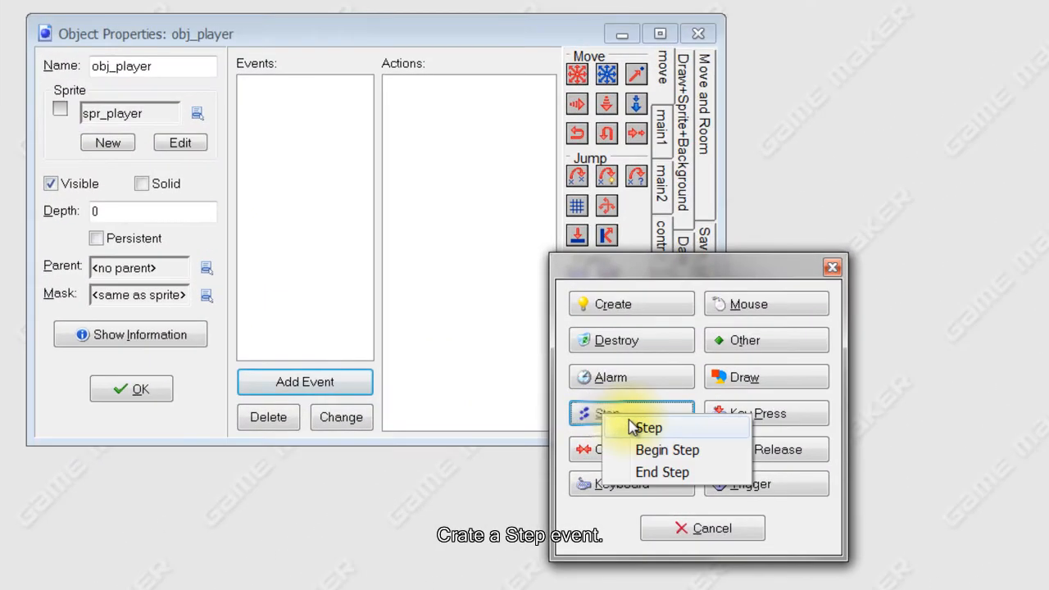
left_click(647, 426)
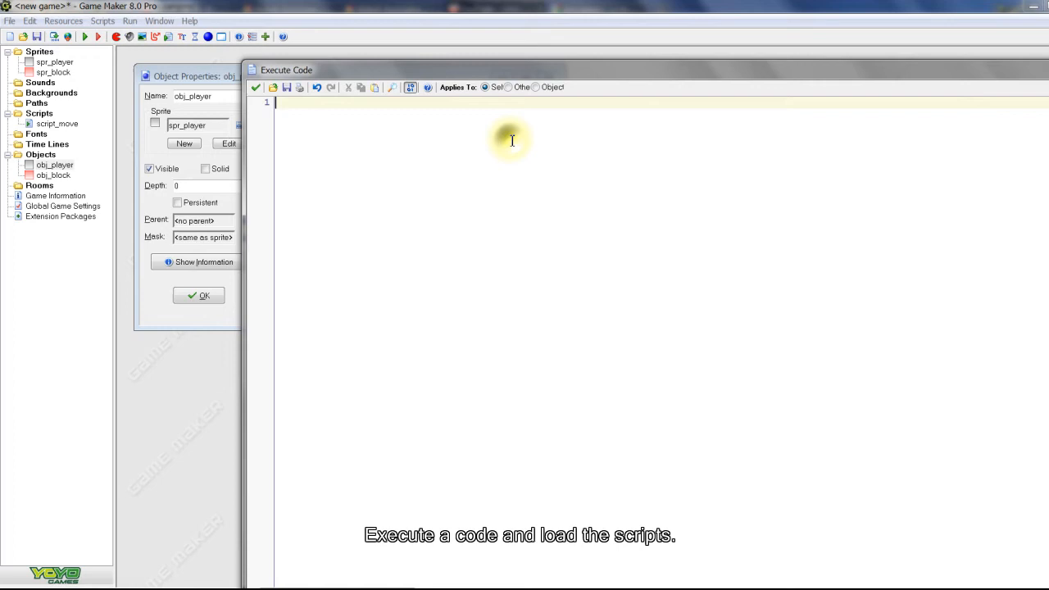
type("script")
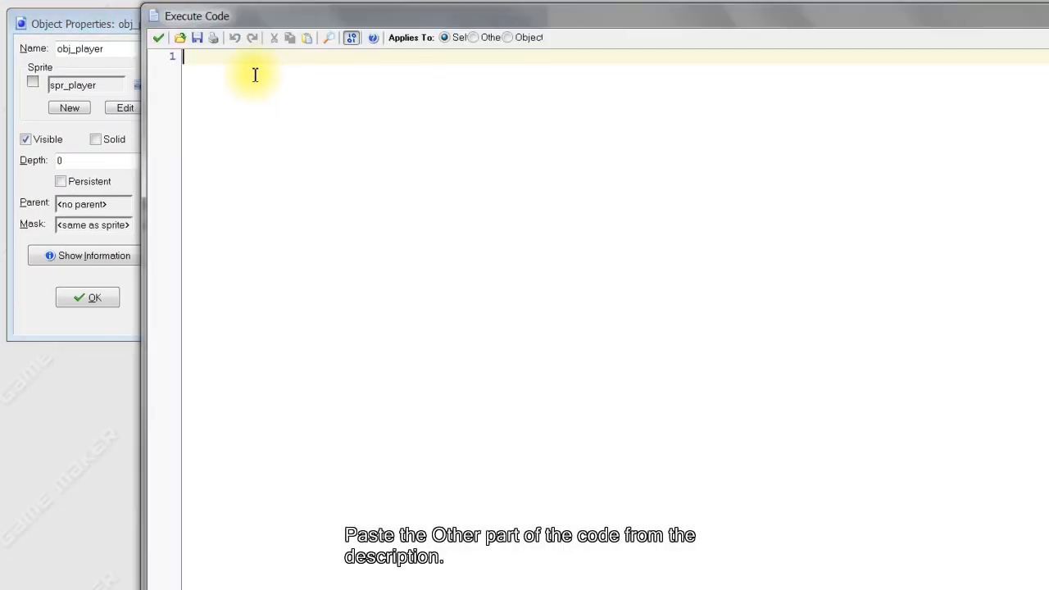
type("move_contact_solid(direction,12)")
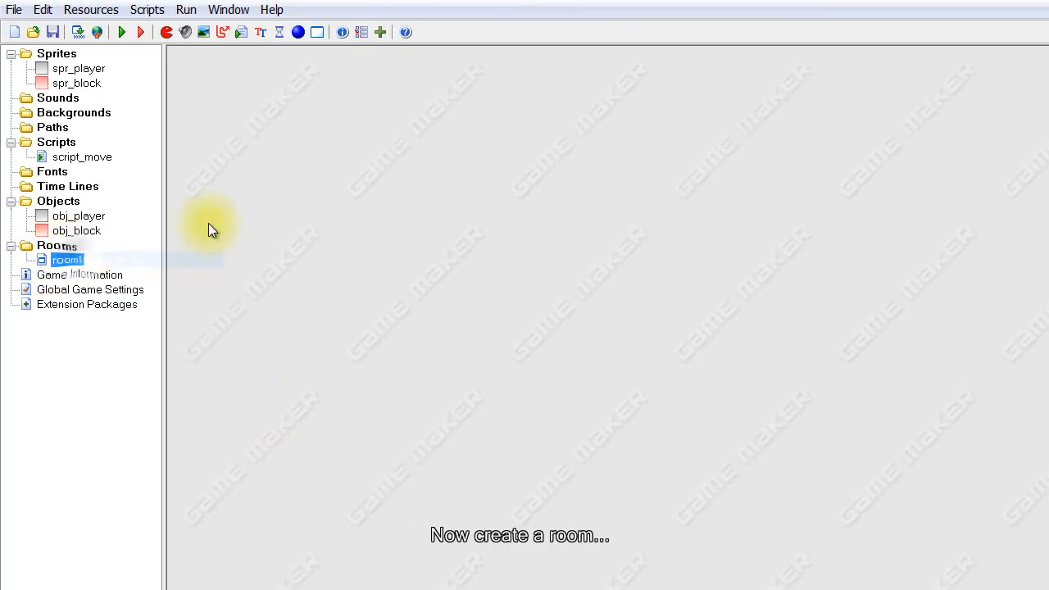
Set the new room's grid snap to 32 pixels.
double_click(66, 259)
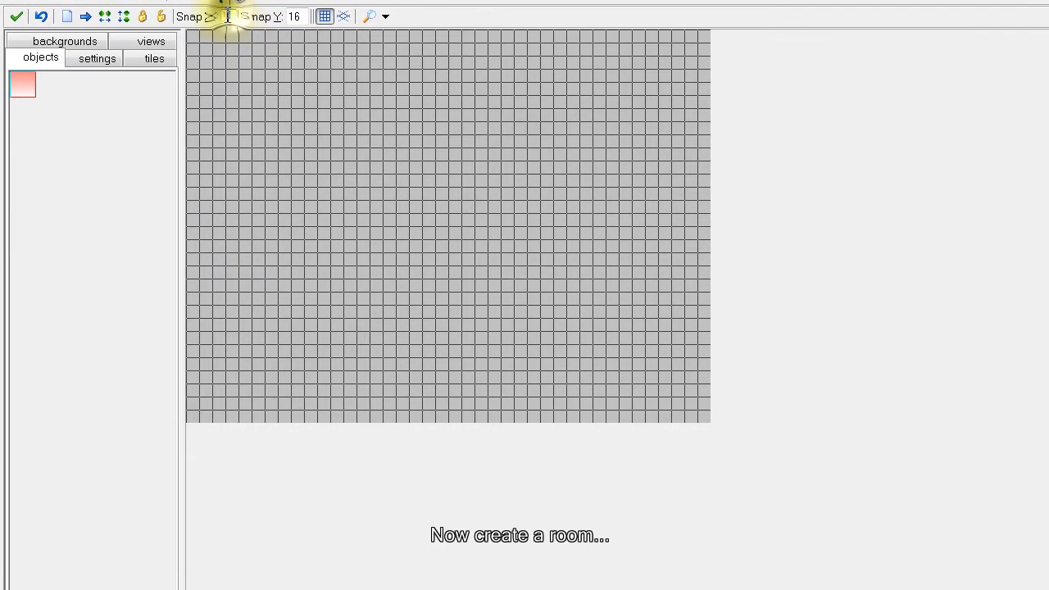
type("32")
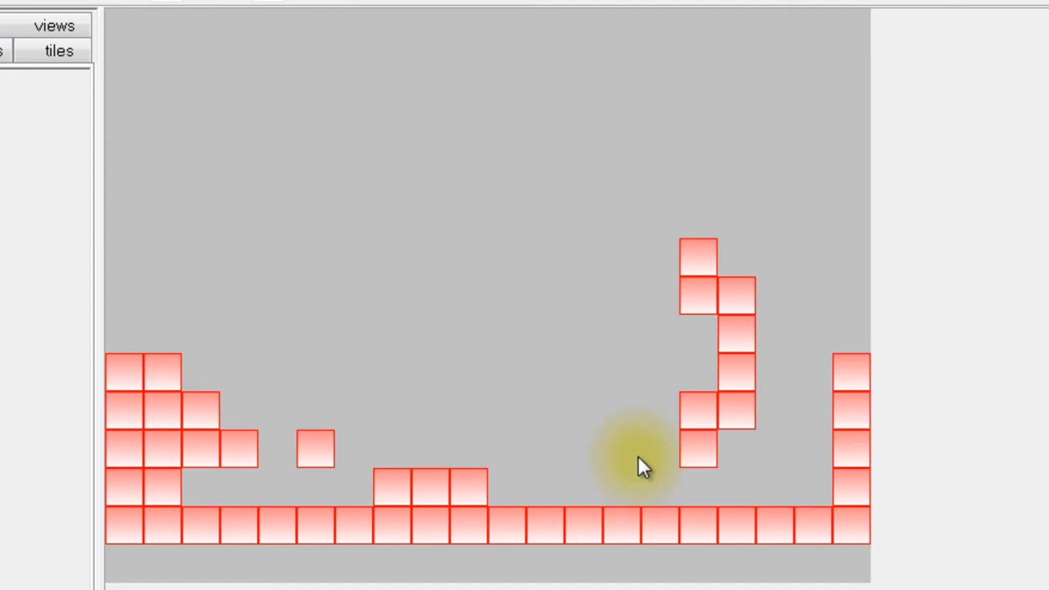
Place red block floor, floating and right-wall blocks, then one grey player square.
left_click(621, 482)
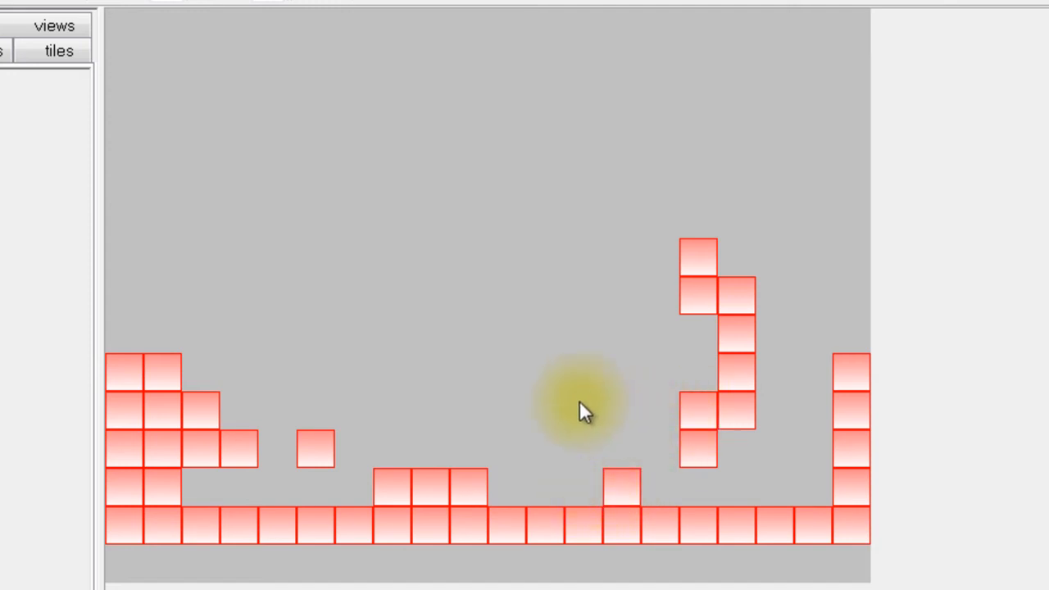
left_click(581, 409)
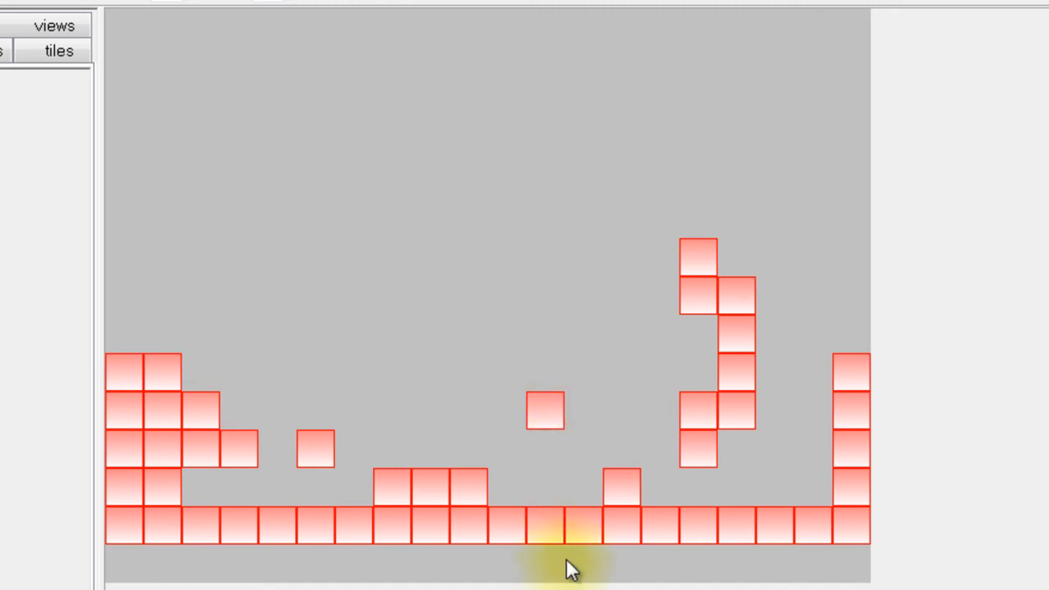
mouse_move(806, 500)
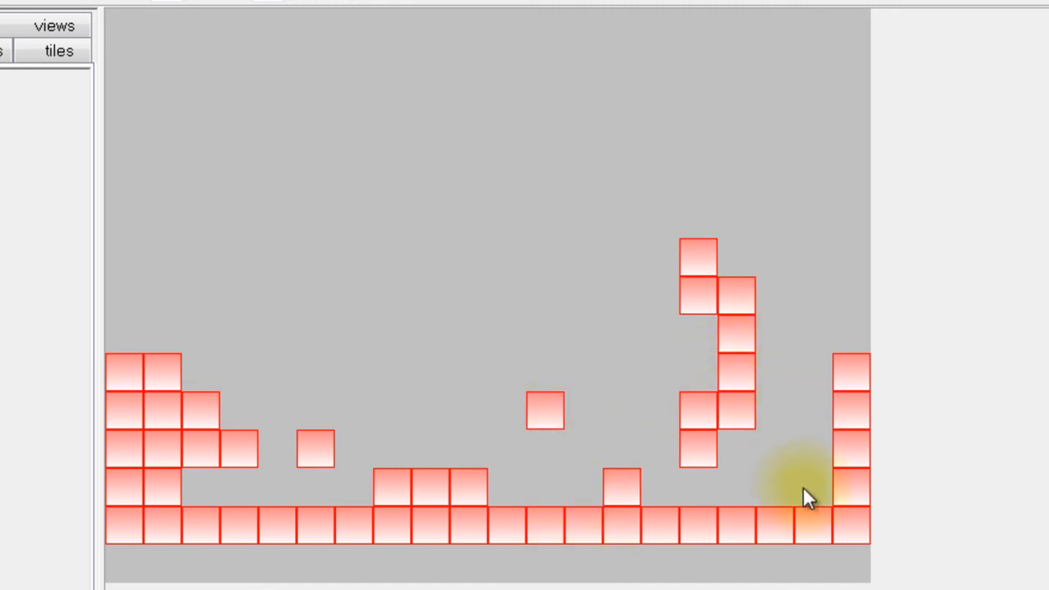
left_click(807, 498)
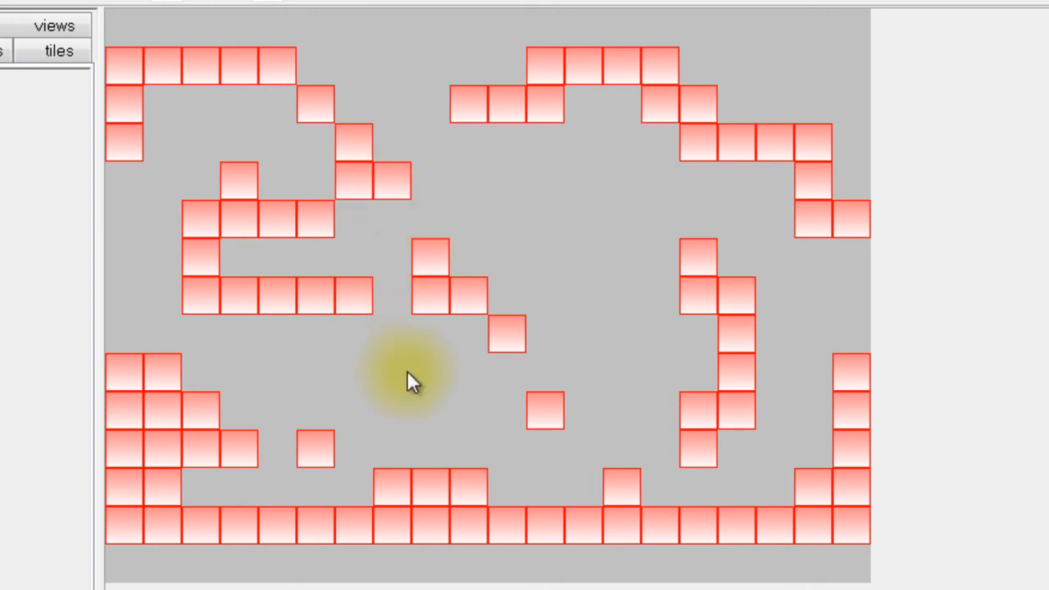
left_click(352, 155)
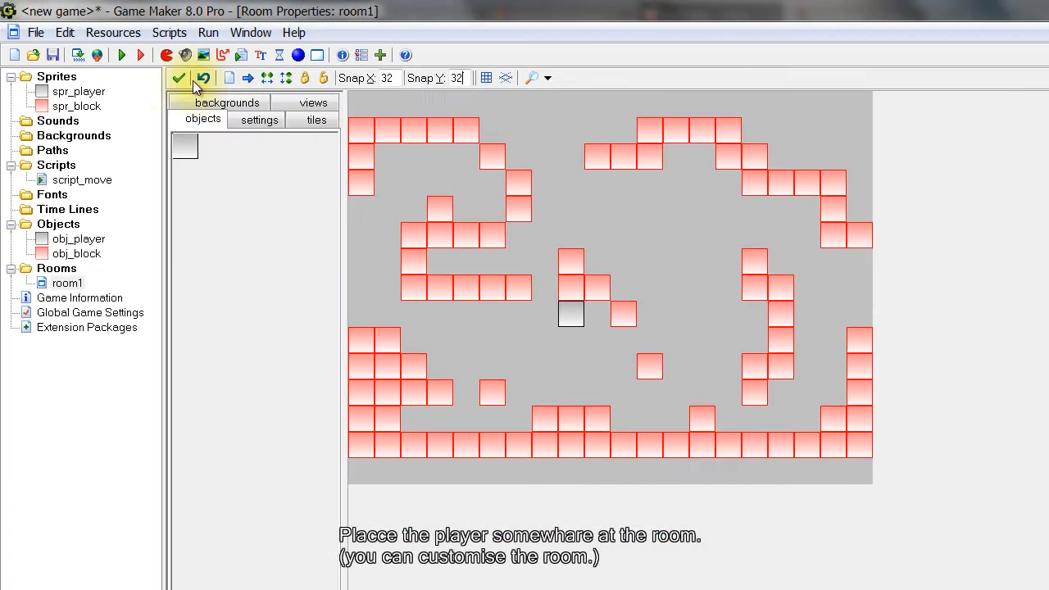
Save room1, run the game, then close the game window.
left_click(178, 78)
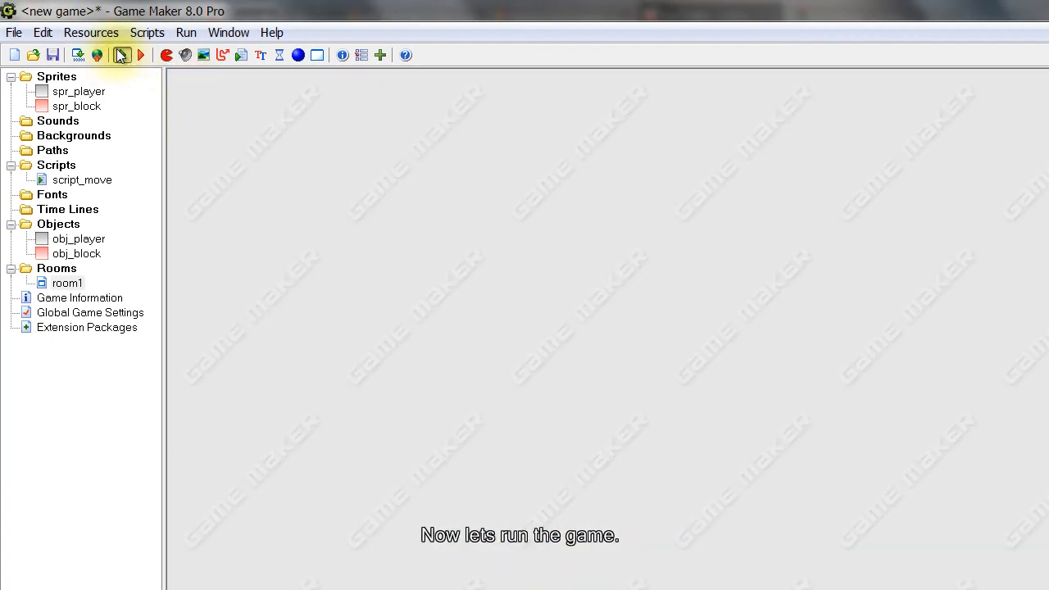
left_click(121, 56)
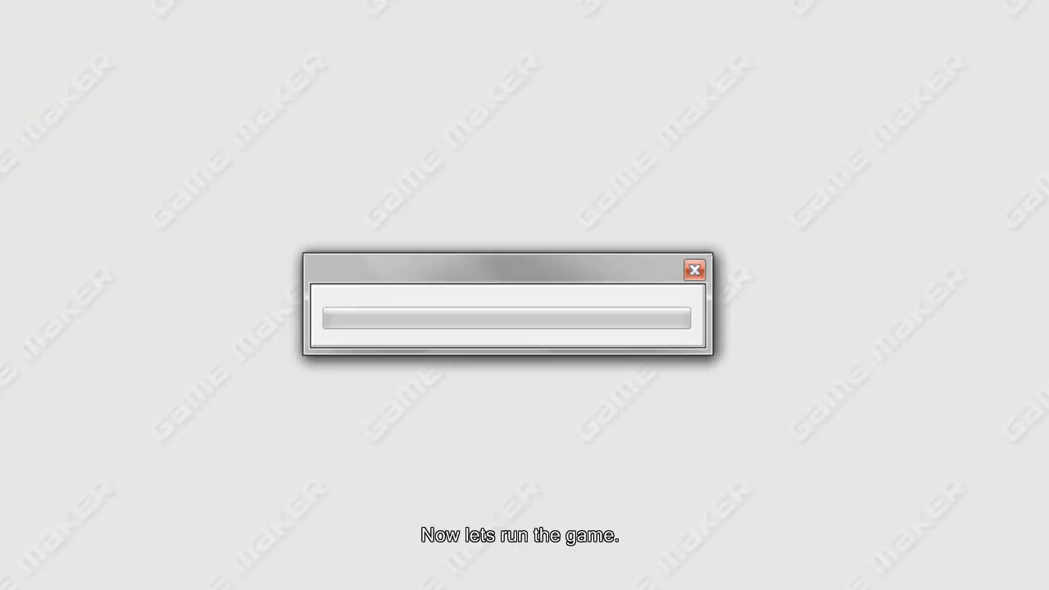
left_click(695, 268)
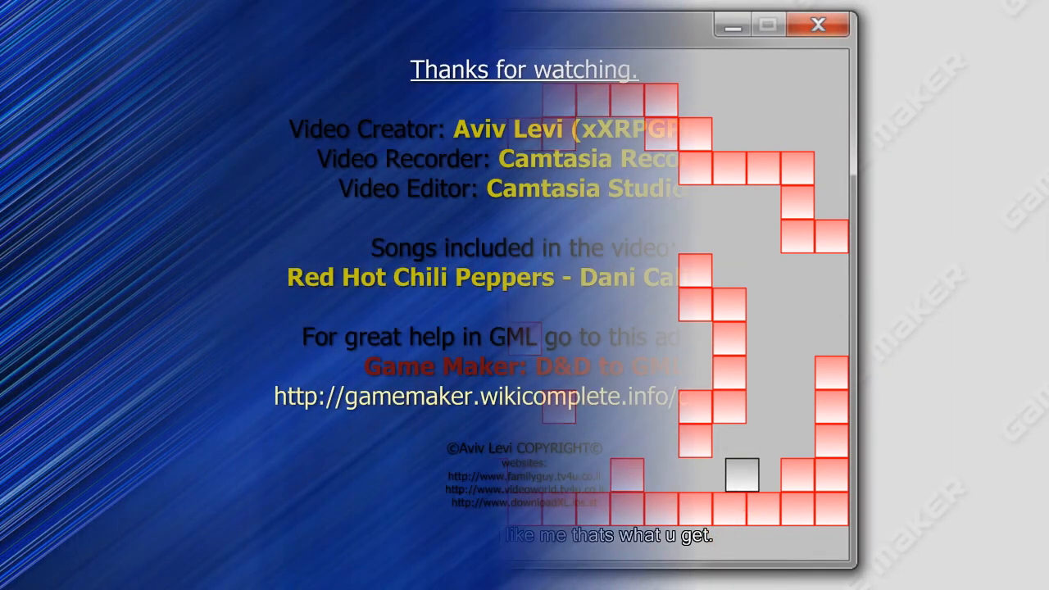
left_click(815, 25)
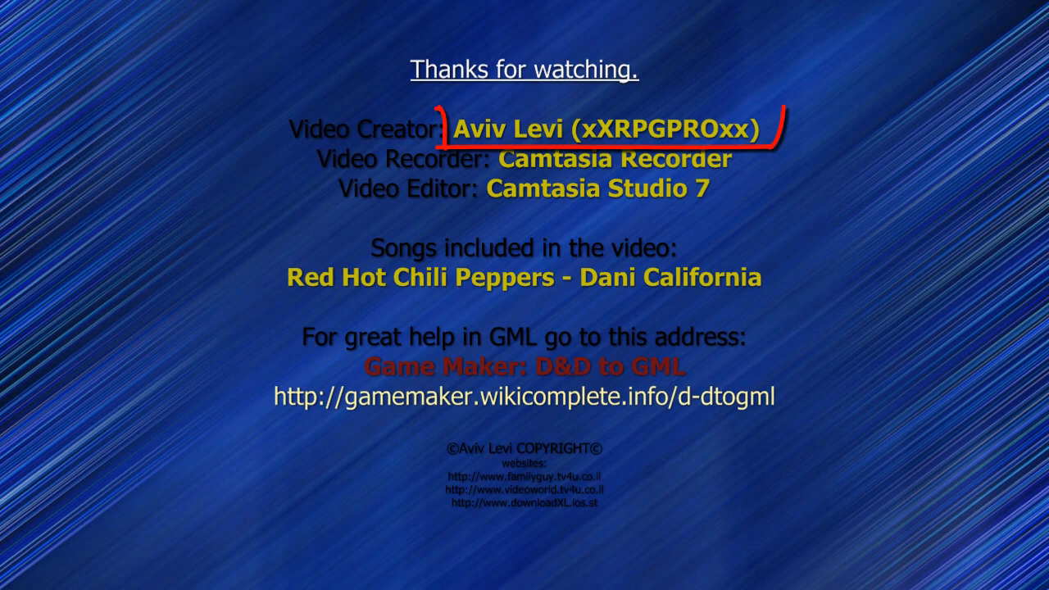